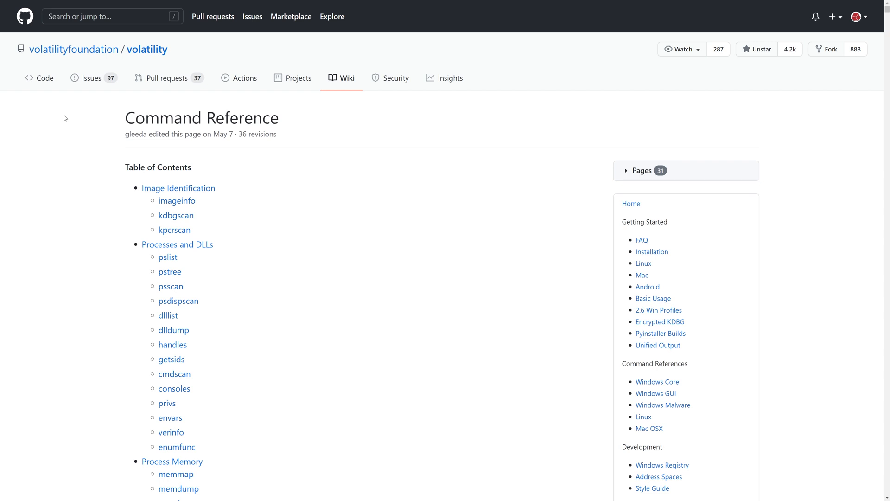
Jump to the Networking commands and read past connections, sockets and sockscan to netscan.
{"action": "scroll", "scroll_direction": "down", "scroll_amount": 3}
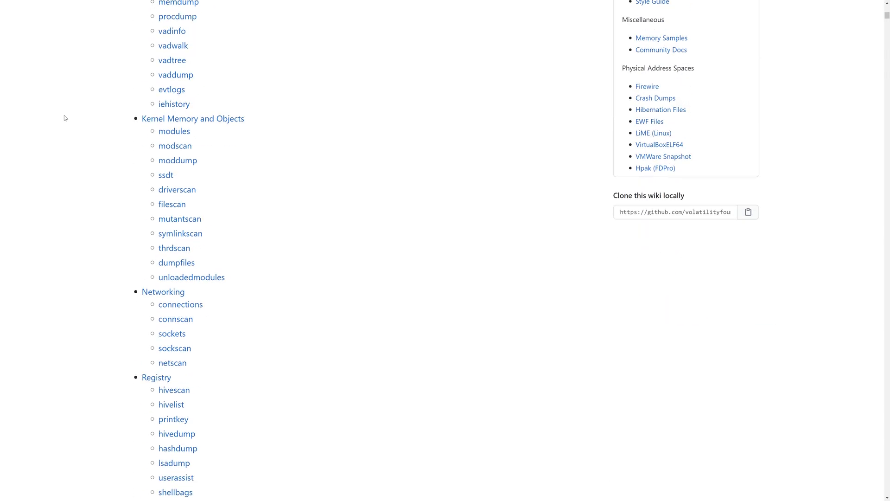
{"action": "scroll", "scroll_direction": "down", "scroll_amount": 3}
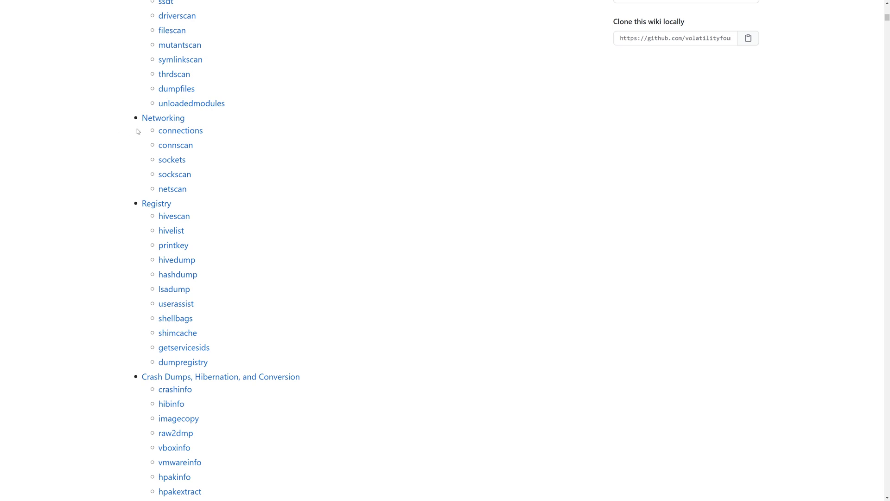
{"action": "mouse_move", "coordinate": [163, 118]}
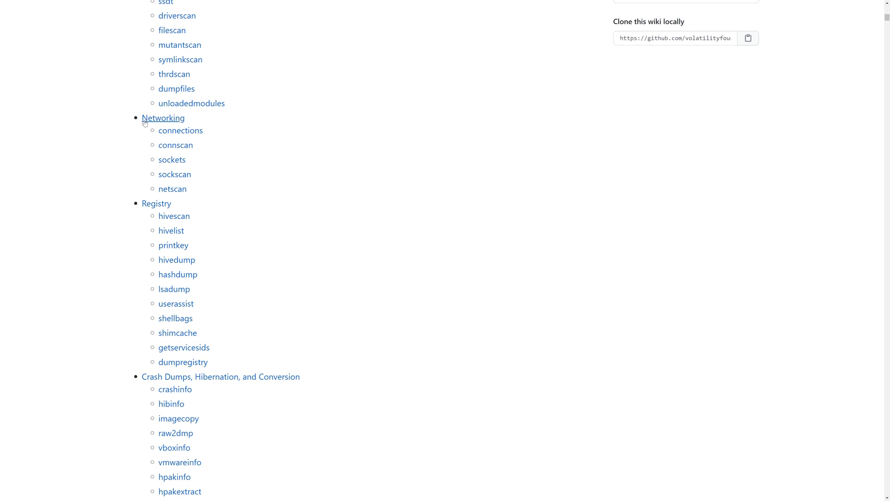
{"action": "left_click", "coordinate": [163, 117]}
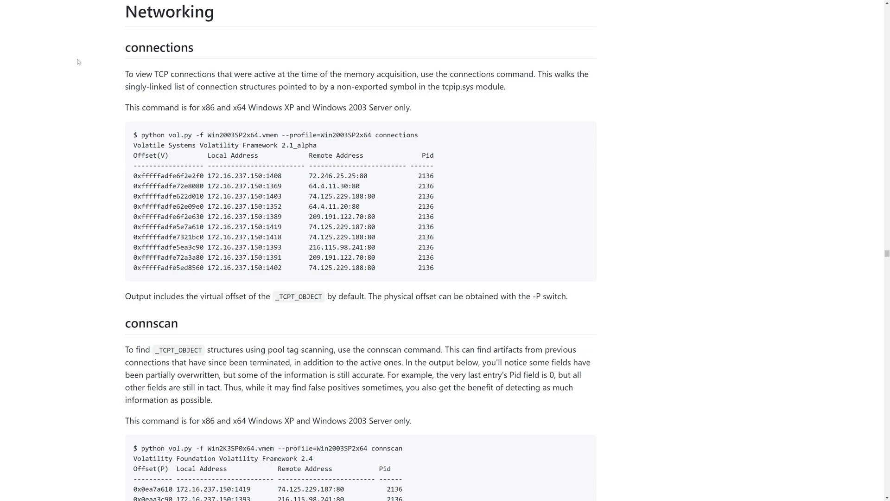
{"action": "scroll", "scroll_direction": "down", "scroll_amount": 3}
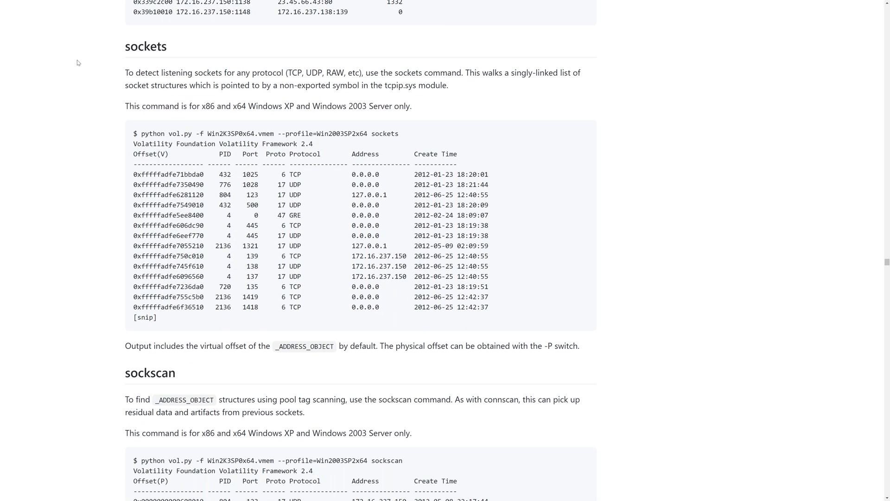
{"action": "scroll", "scroll_direction": "down", "scroll_amount": 3}
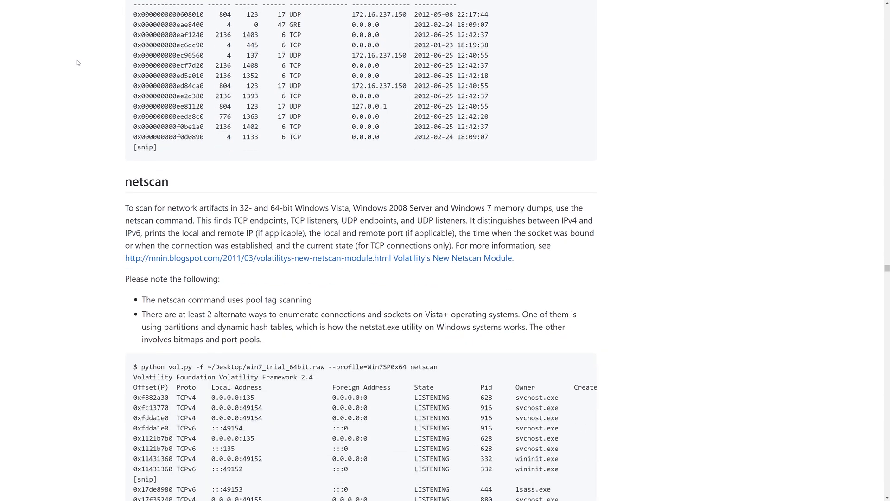
{"action": "scroll", "scroll_direction": "down", "scroll_amount": 3}
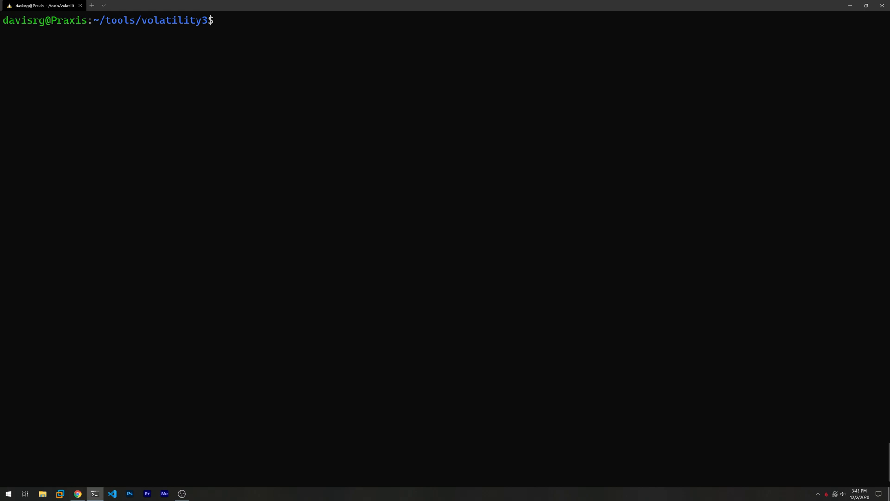
Run ./vol.py -f ~/memdump.mem windows.netscan and review the listed TCP/UDP connections.
{"action": "type", "text": "./"}
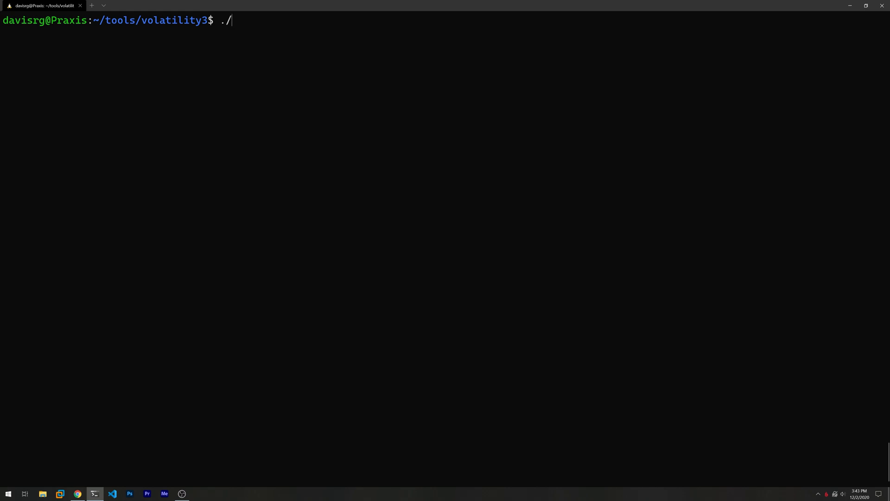
{"action": "type", "text": "vol.py -"}
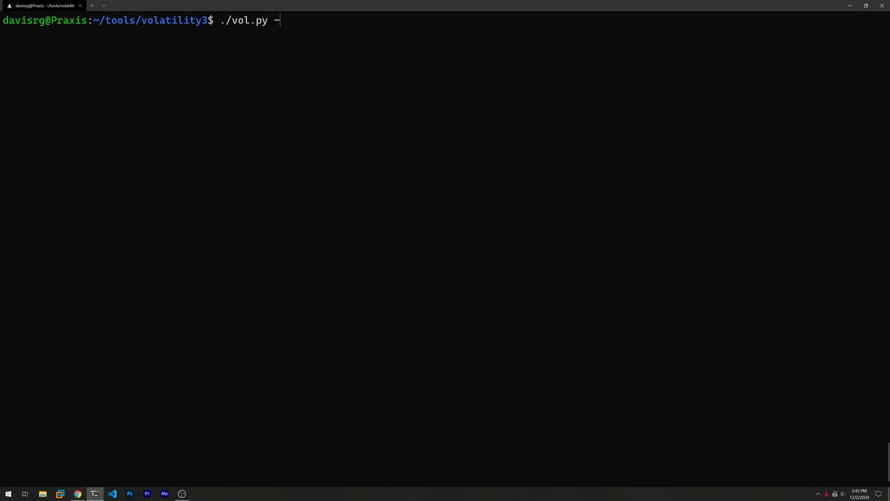
{"action": "type", "text": "f ~"}
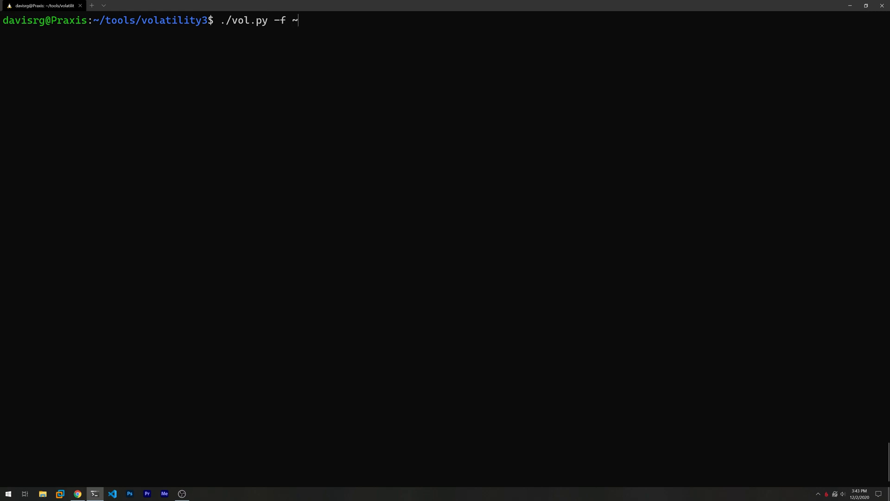
{"action": "type", "text": "memdump.mem"}
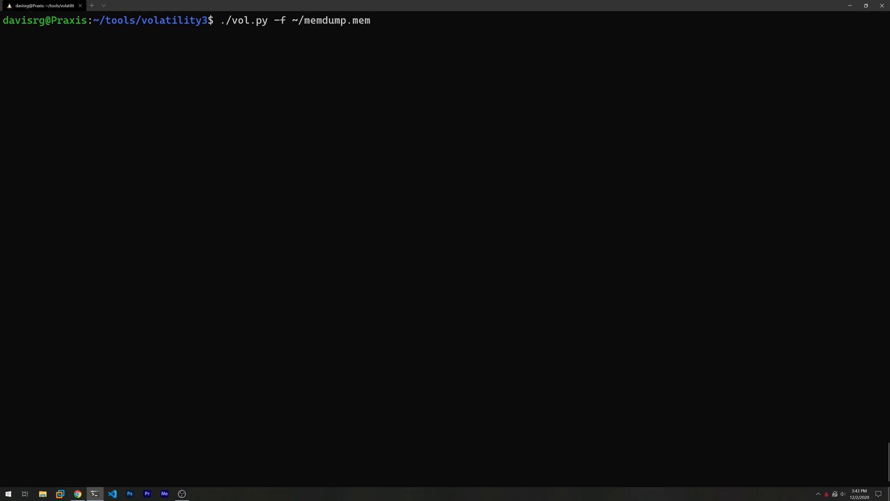
{"action": "type", "text": "win"}
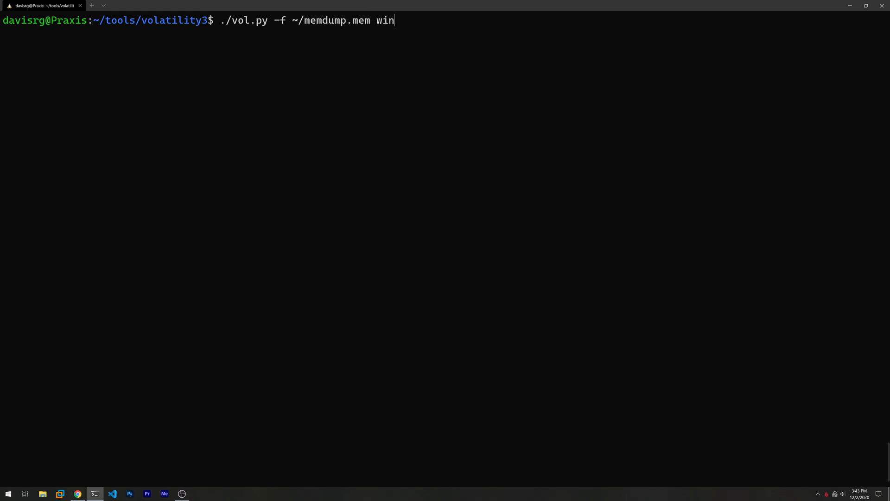
{"action": "type", "text": "dows.netscan"}
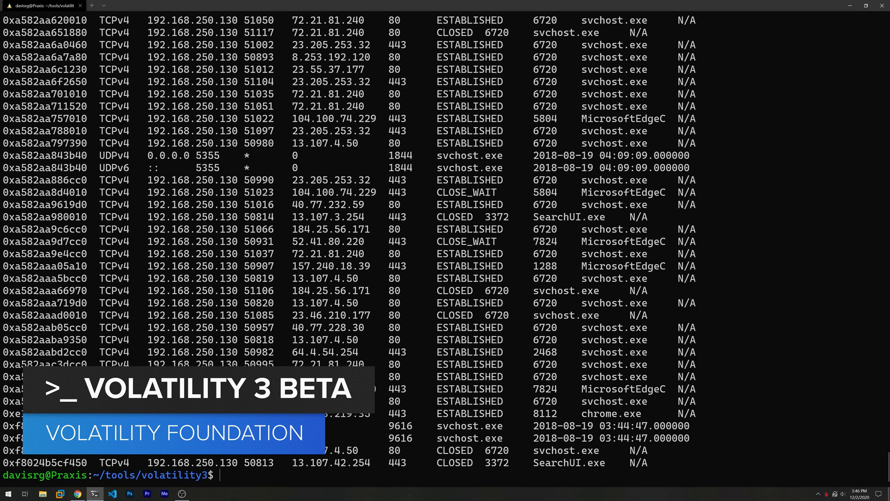
{"action": "mouse_move", "coordinate": [382, 324]}
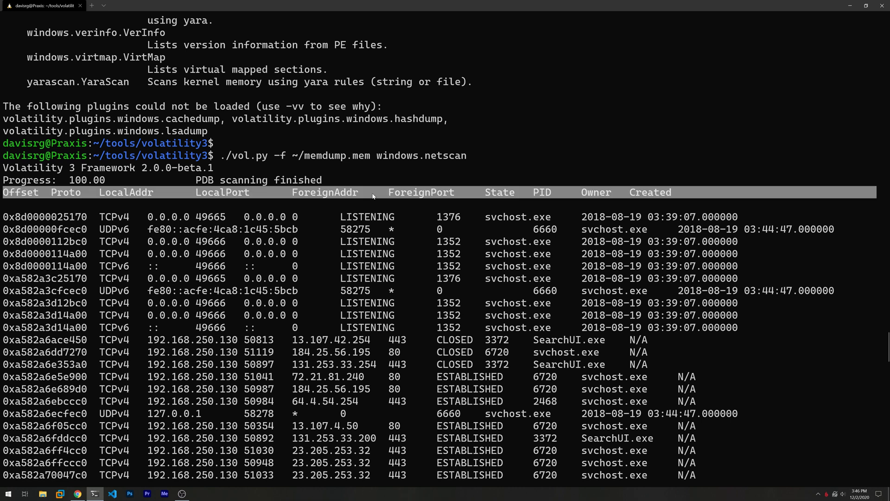
{"action": "mouse_move", "coordinate": [369, 206]}
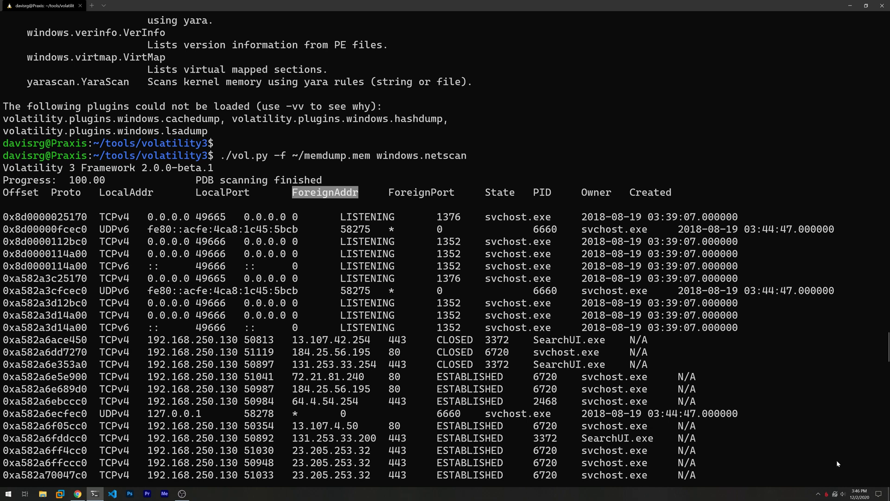
{"action": "scroll", "scroll_direction": "down", "scroll_amount": 3}
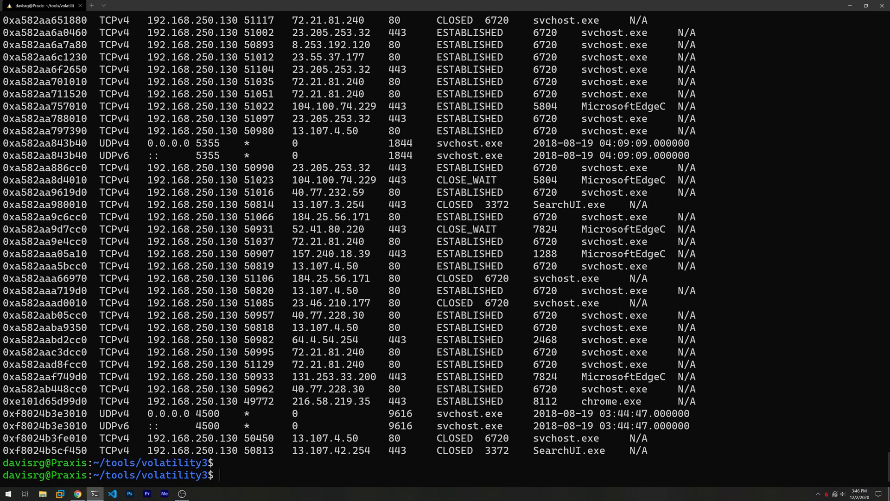
Redirect the windows.netscan results for memdump.mem into a file named out.
{"action": "type", "text": "./vol.py -f ~/memdump.mem windows.netscan"}
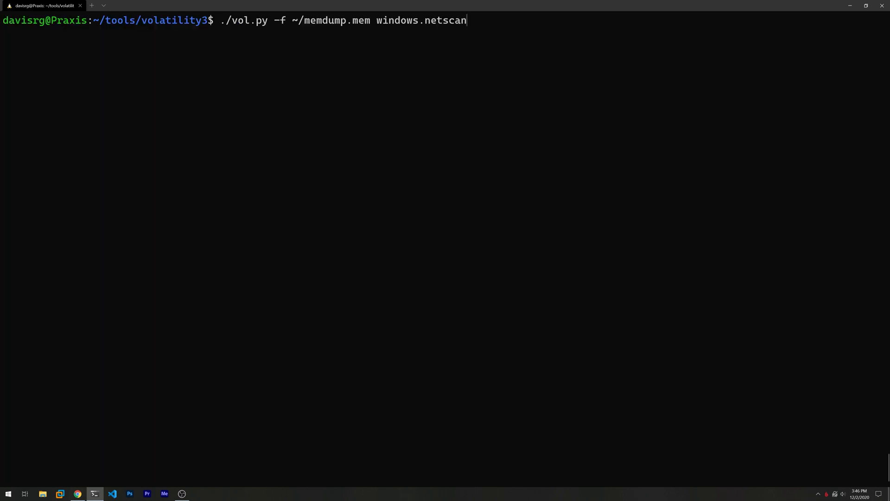
{"action": "type", "text": ">"}
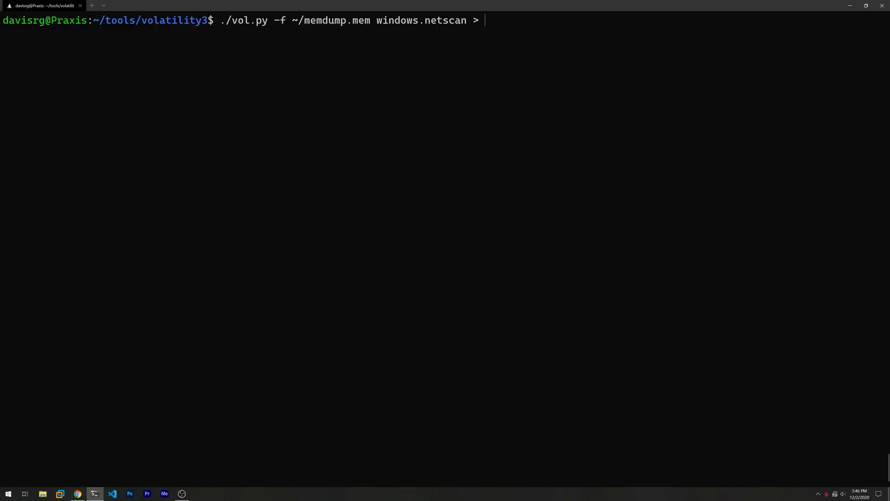
{"action": "type", "text": "out"}
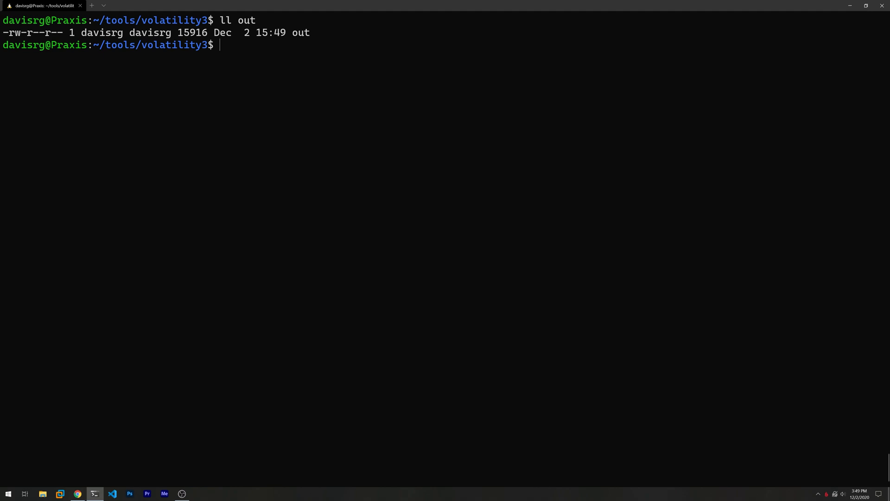
Preview the out file with head, then browse the GitHub page toward the Abeebus 2.0 release.
{"action": "type", "text": "head out"}
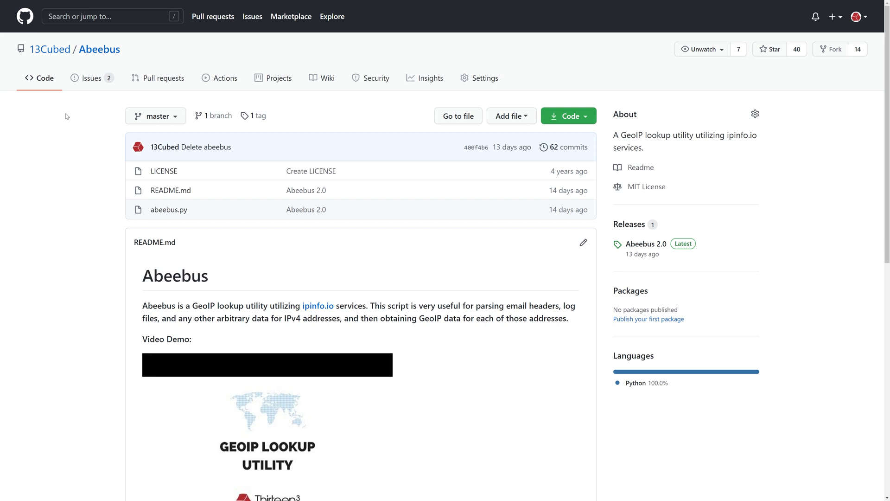
{"action": "scroll", "scroll_direction": "down", "scroll_amount": 3}
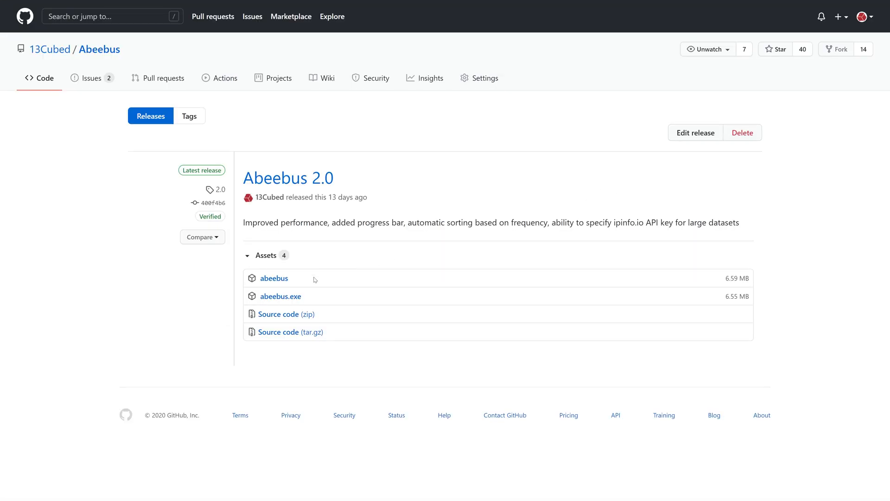
{"action": "mouse_move", "coordinate": [327, 299]}
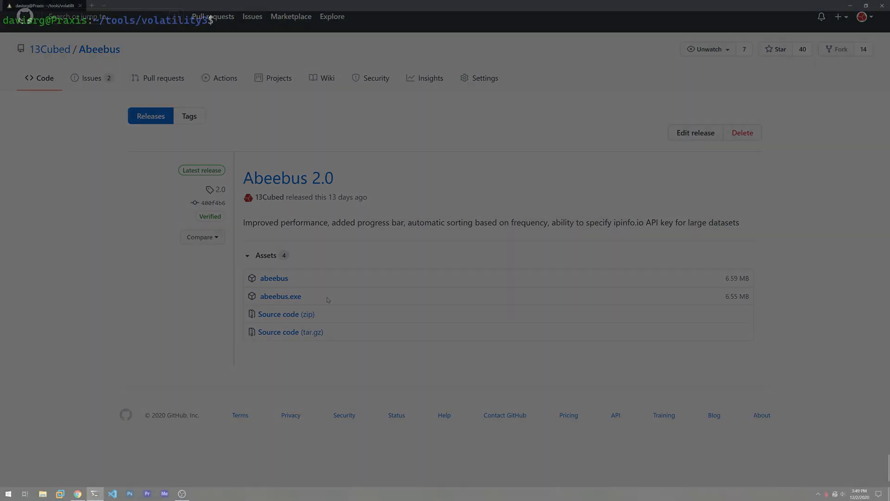
{"action": "left_click", "coordinate": [94, 492]}
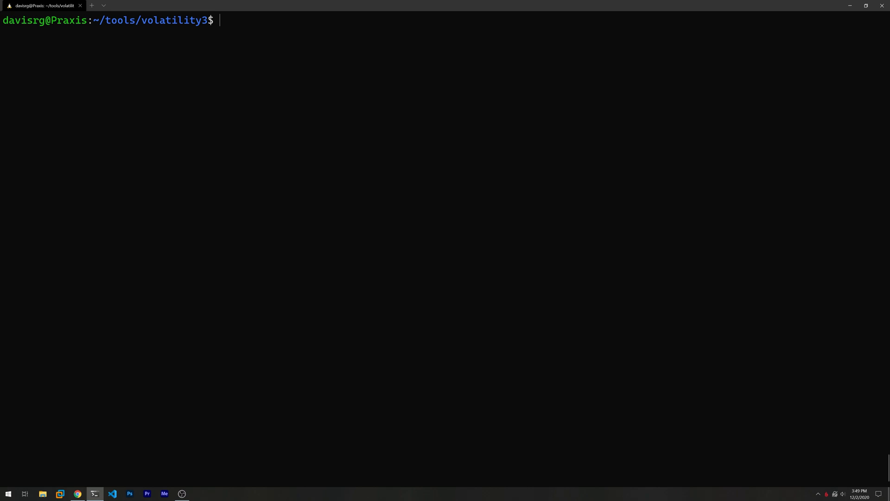
{"action": "type", "text": "~/"}
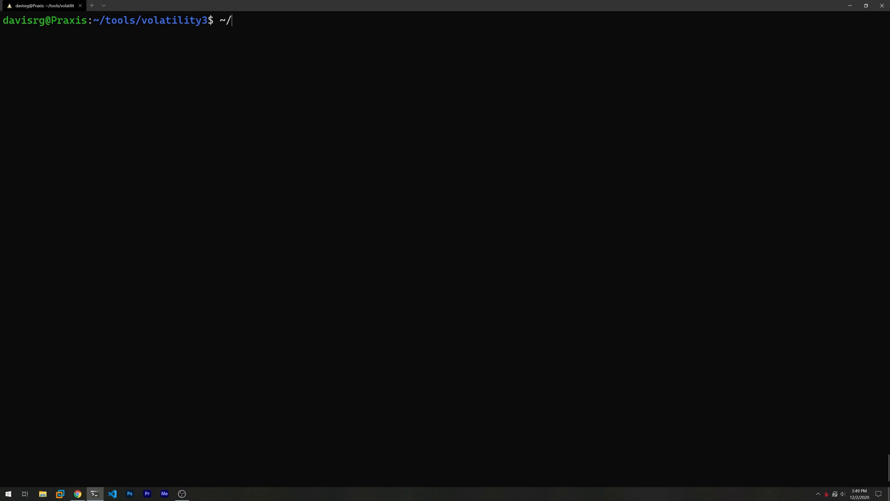
{"action": "type", "text": "tools/miscellaneous/abeebus.py"}
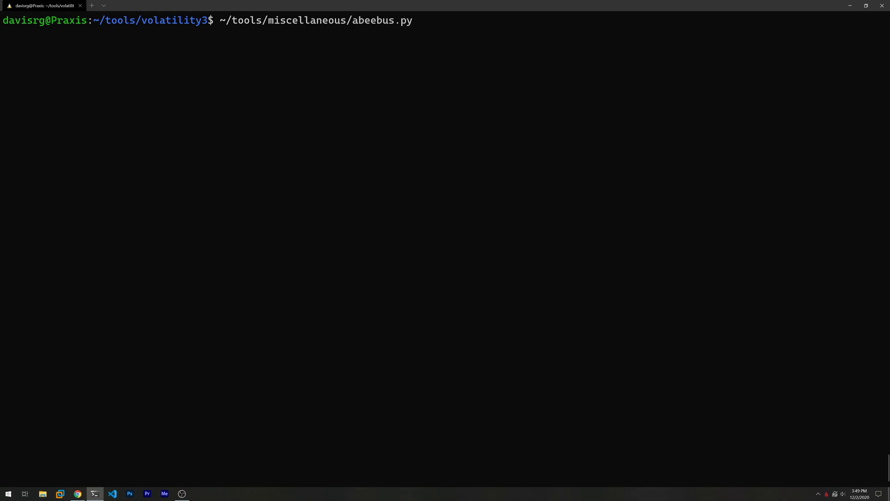
{"action": "type", "text": "-h"}
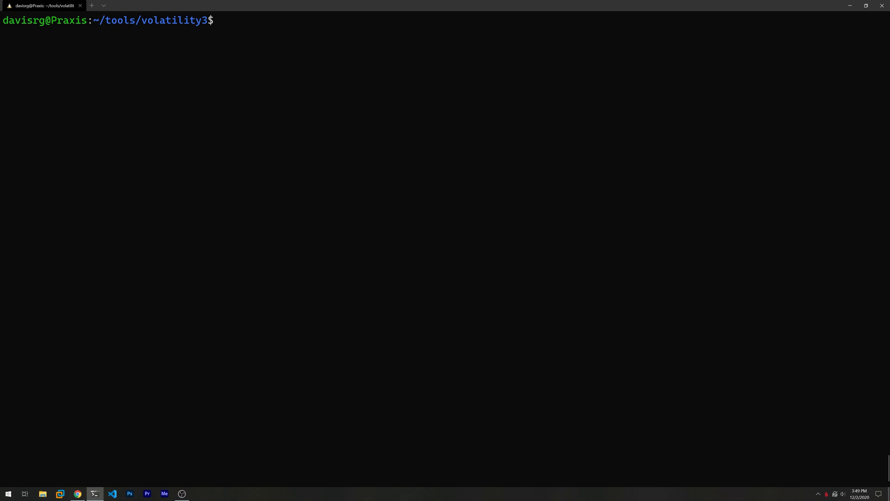
{"action": "type", "text": "~/tools/miscellaneous/abeebus.py"}
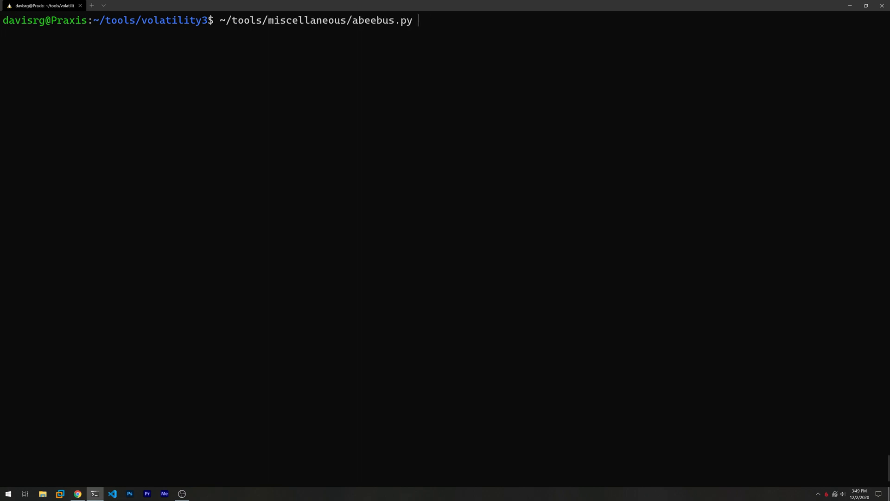
{"action": "type", "text": "out"}
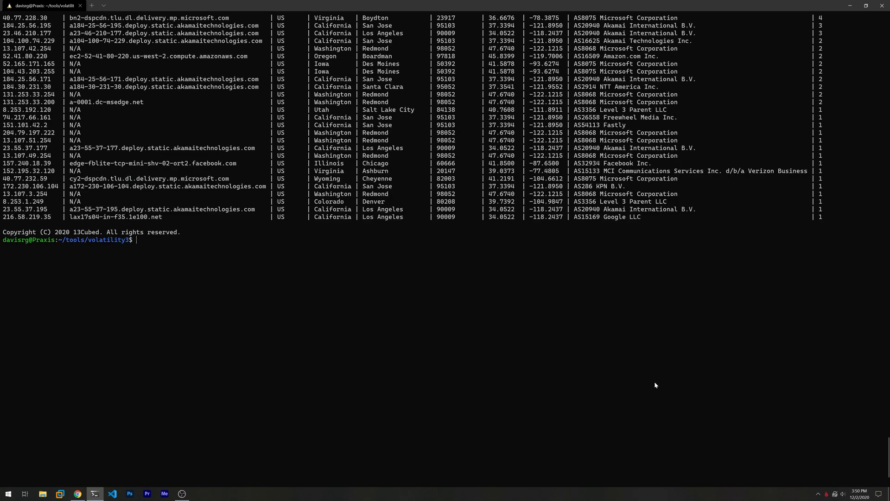
{"action": "key", "text": "Return"}
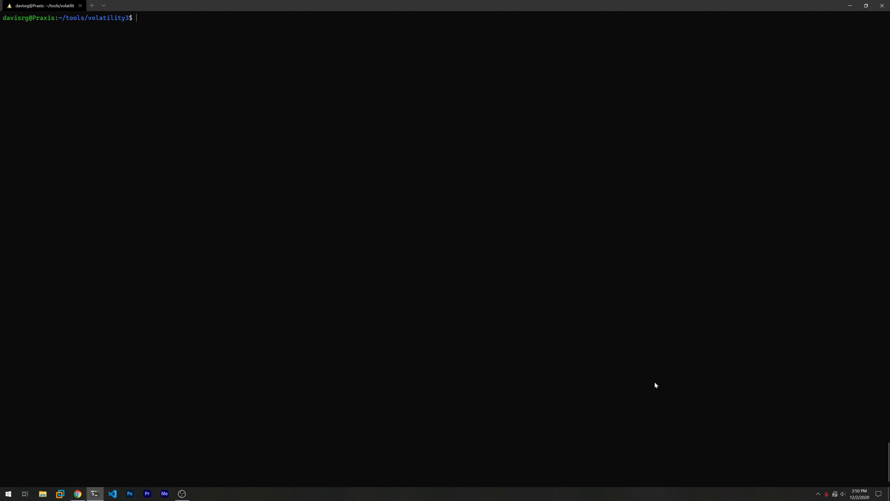
{"action": "type", "text": "~/tools/miscellaneous/abeebus.py out"}
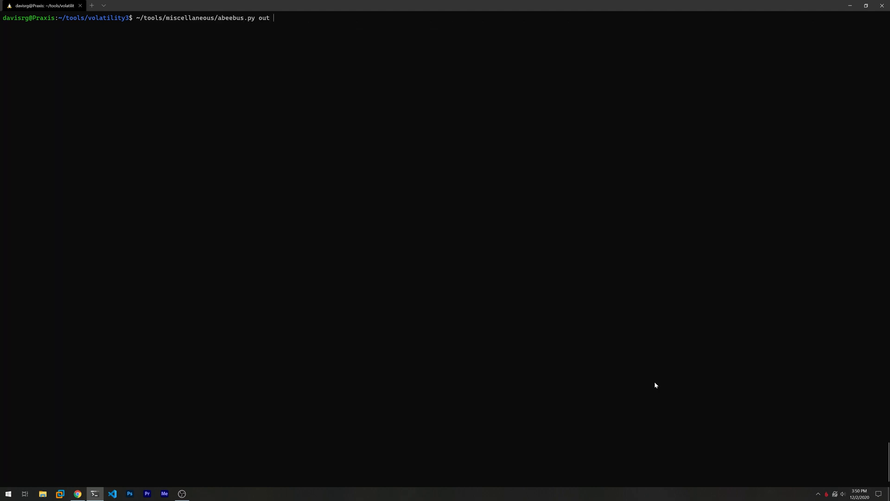
{"action": "type", "text": "-w /"}
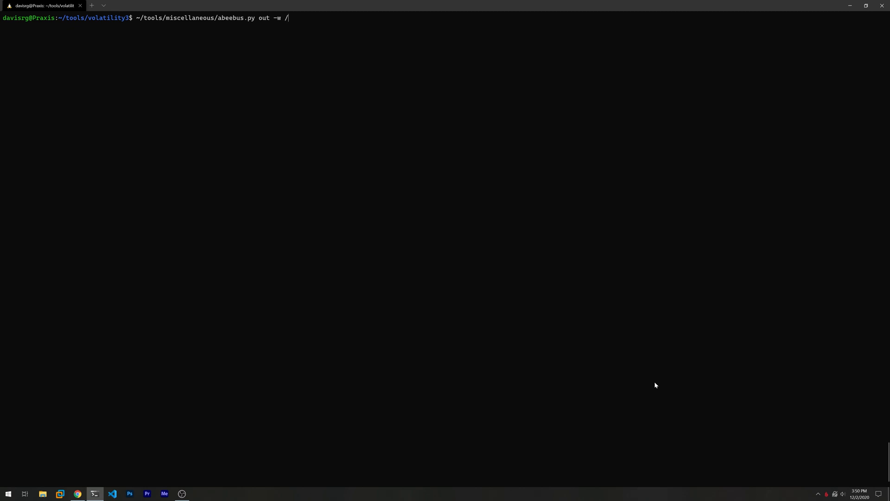
{"action": "type", "text": "mnt/c/Us"}
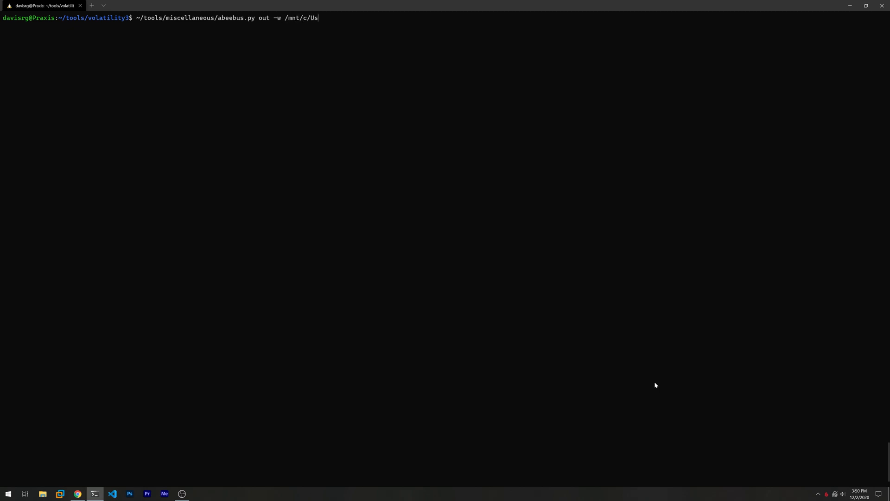
{"action": "type", "text": "ers/davisrg/Des"}
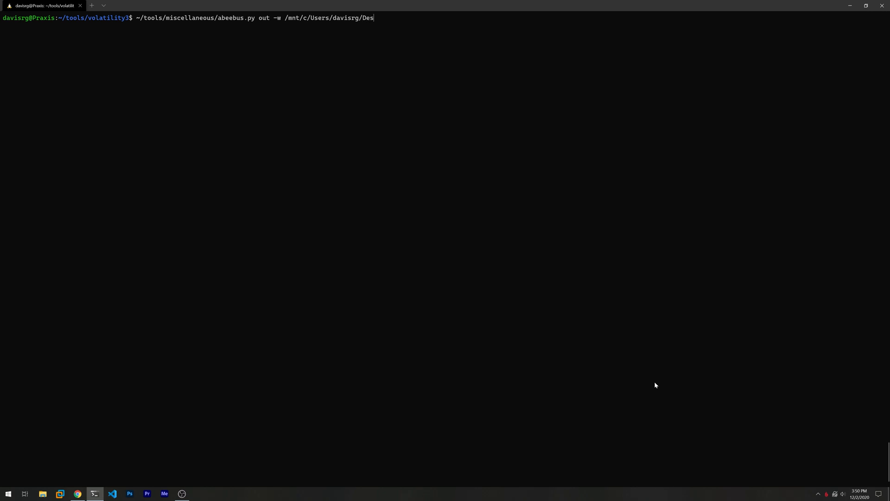
{"action": "type", "text": "ktop/out.csv"}
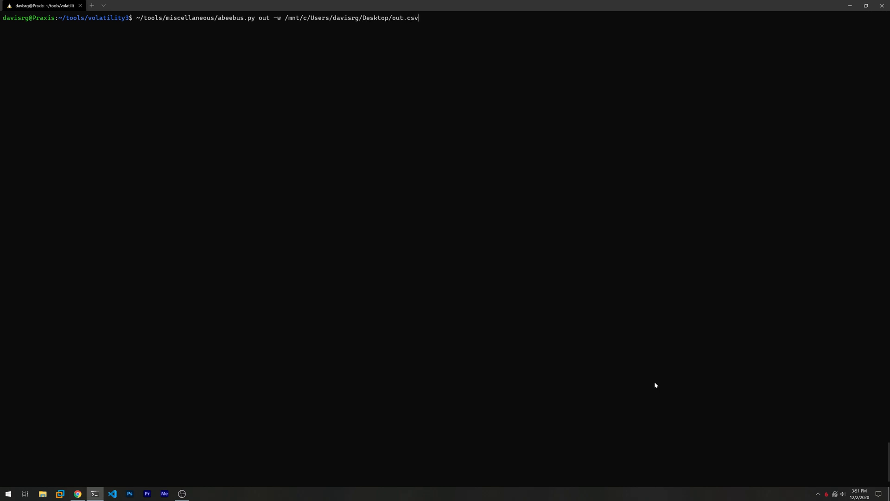
{"action": "key", "text": "Enter"}
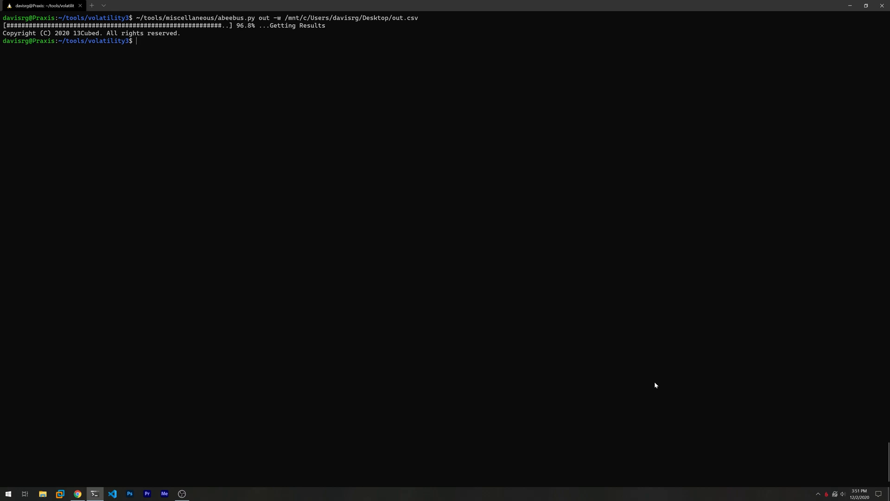
Open out.csv from the desktop in Excel and autofit all columns to show hostnames, ASNs and counts.
{"action": "left_click", "coordinate": [850, 6]}
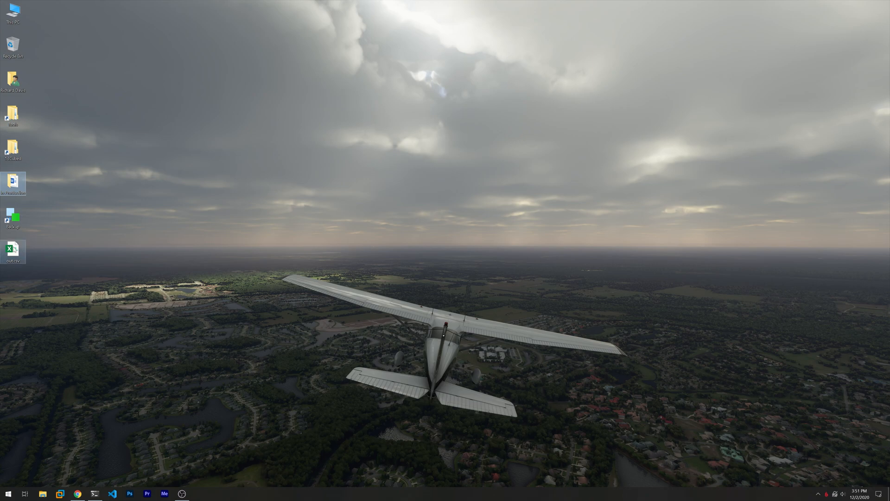
{"action": "left_click", "coordinate": [198, 492]}
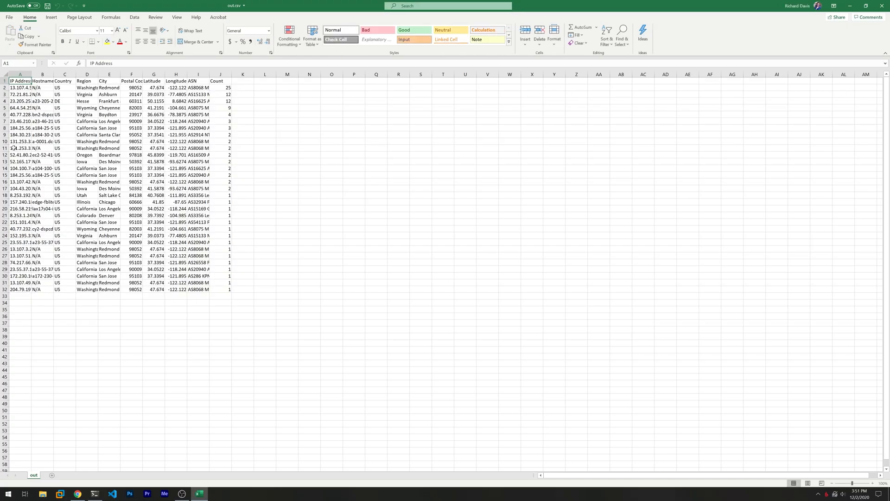
{"action": "left_click", "coordinate": [5, 74]}
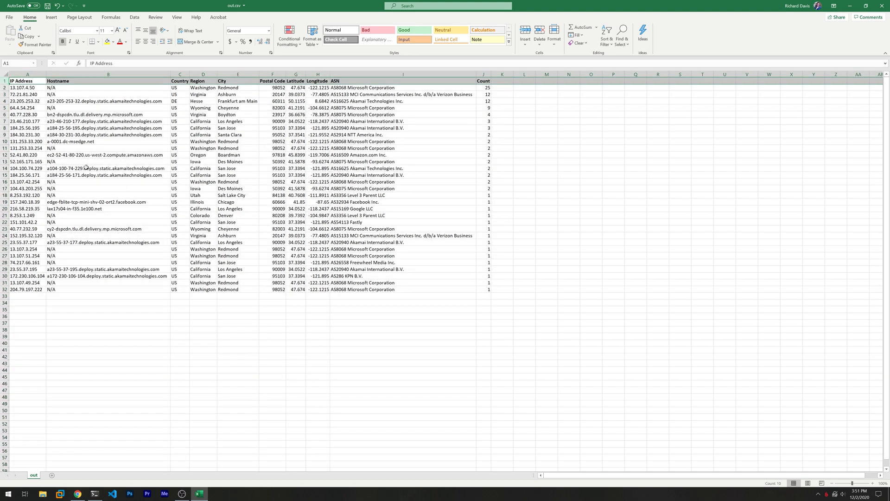
{"action": "left_click", "coordinate": [24, 295]}
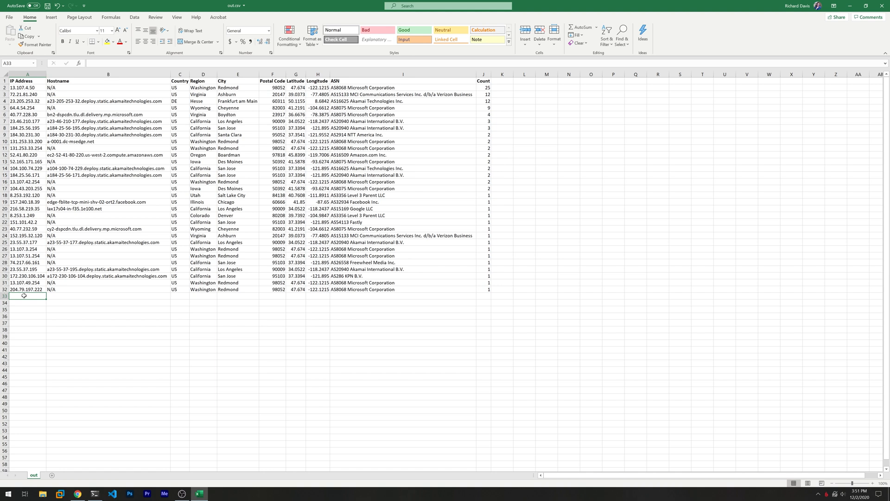